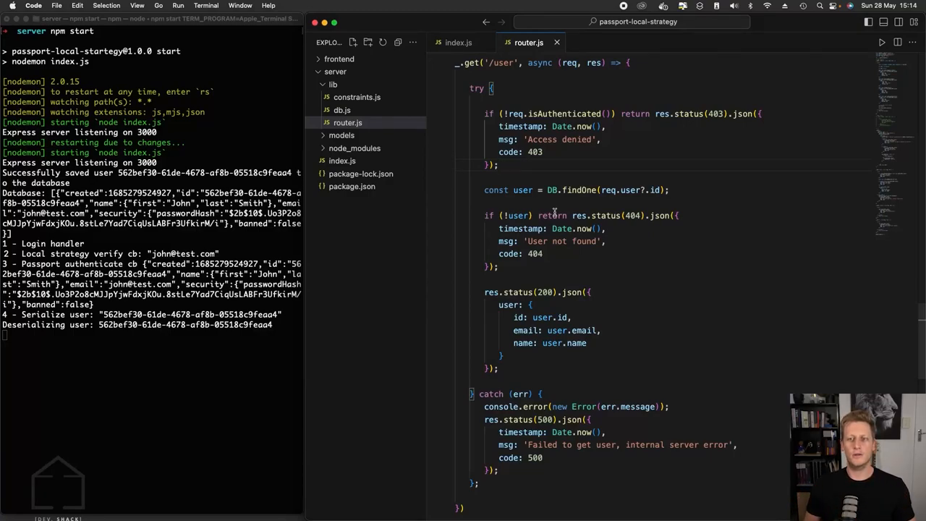
- Add const requireAuth = () => { console.log('\n require auth middleware...') } above /user
{"action": "left_click", "coordinate": [498, 164]}
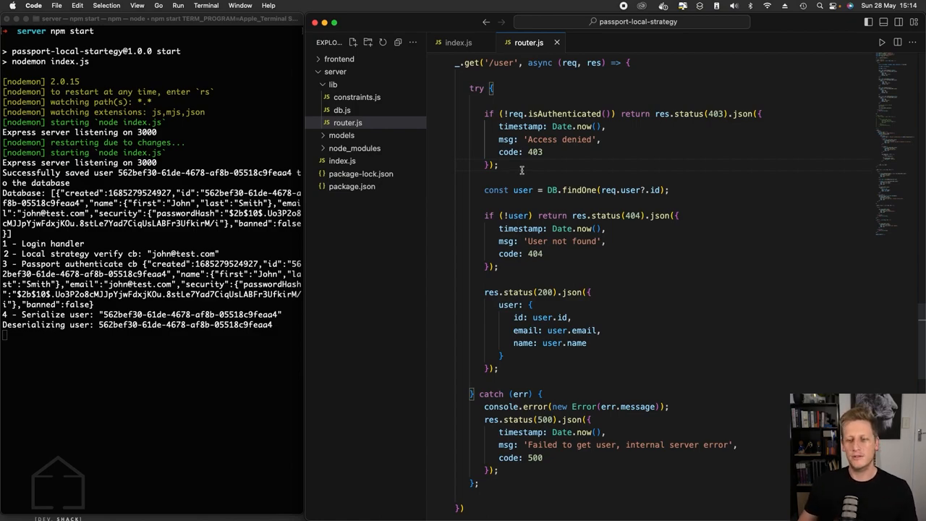
{"action": "scroll", "scroll_direction": "up", "scroll_amount": 3}
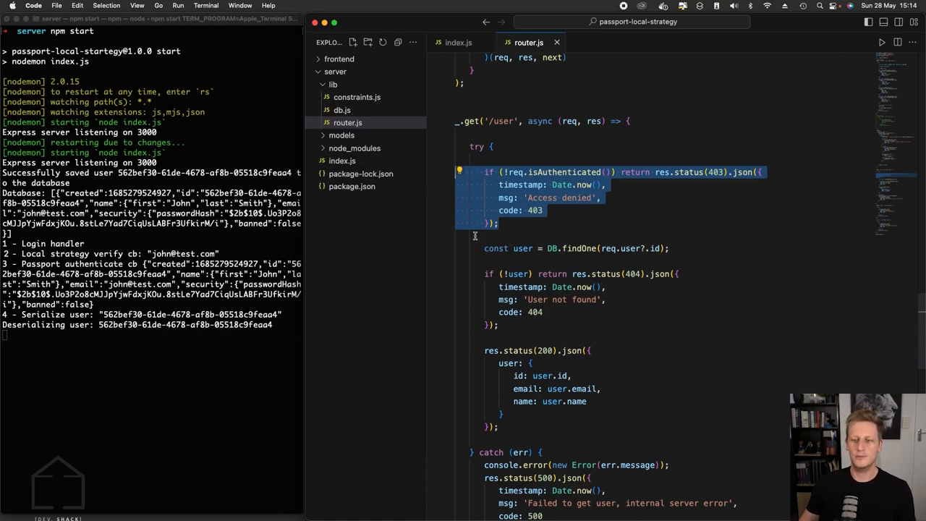
{"action": "mouse_move", "coordinate": [534, 238]}
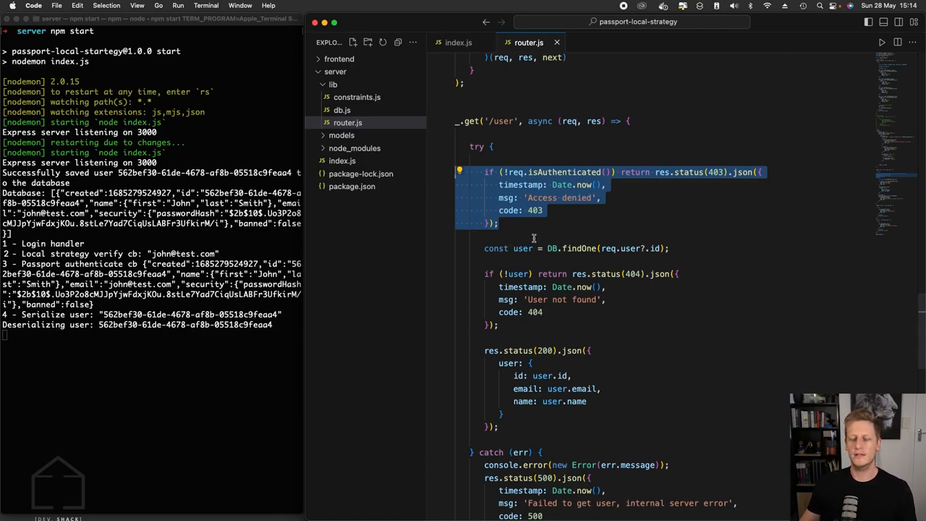
{"action": "mouse_move", "coordinate": [544, 239]}
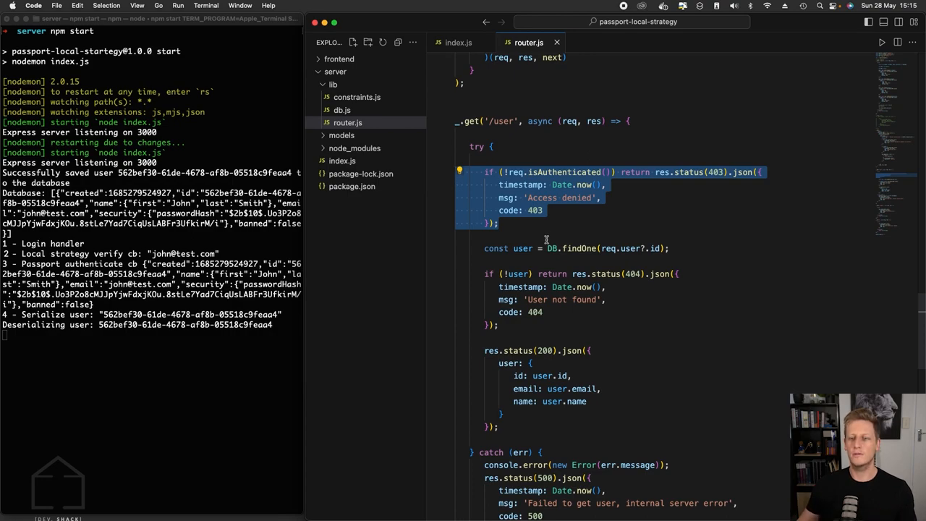
{"action": "scroll", "scroll_direction": "up", "scroll_amount": 3}
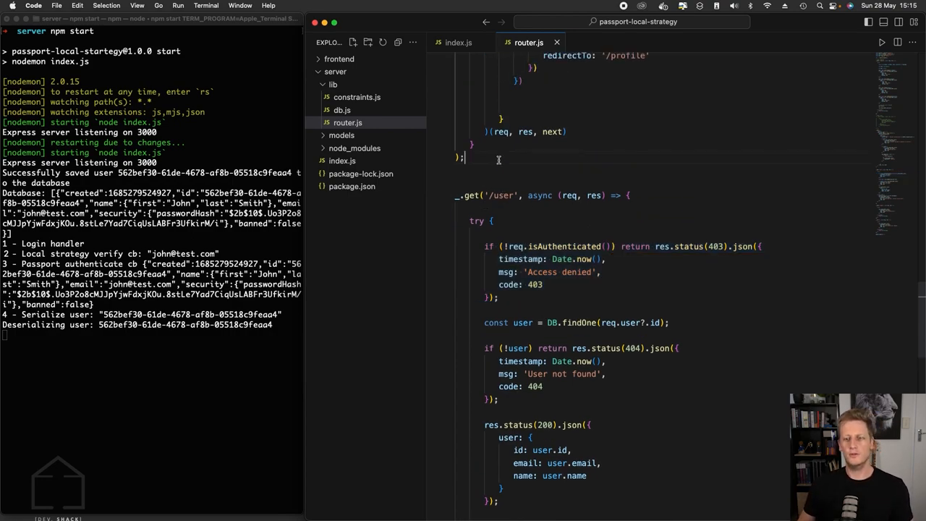
{"action": "key", "text": "enter"}
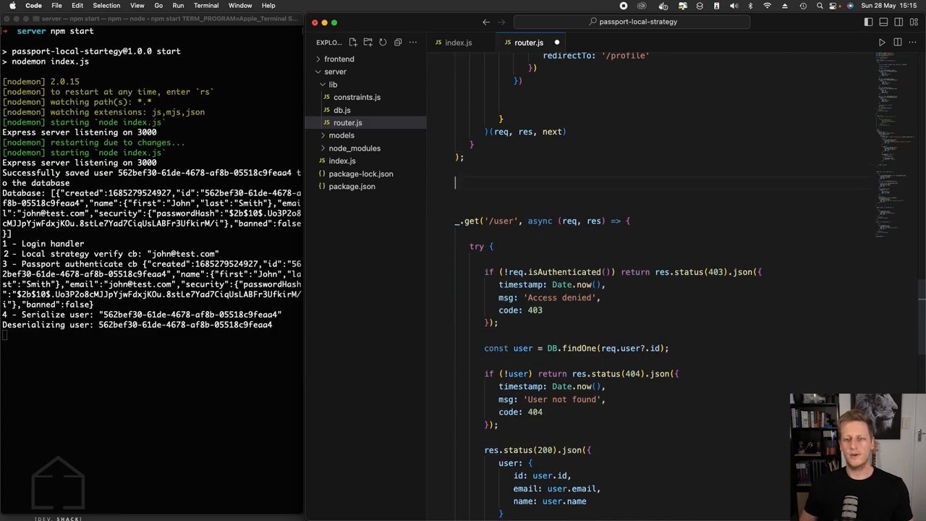
{"action": "type", "text": "const"}
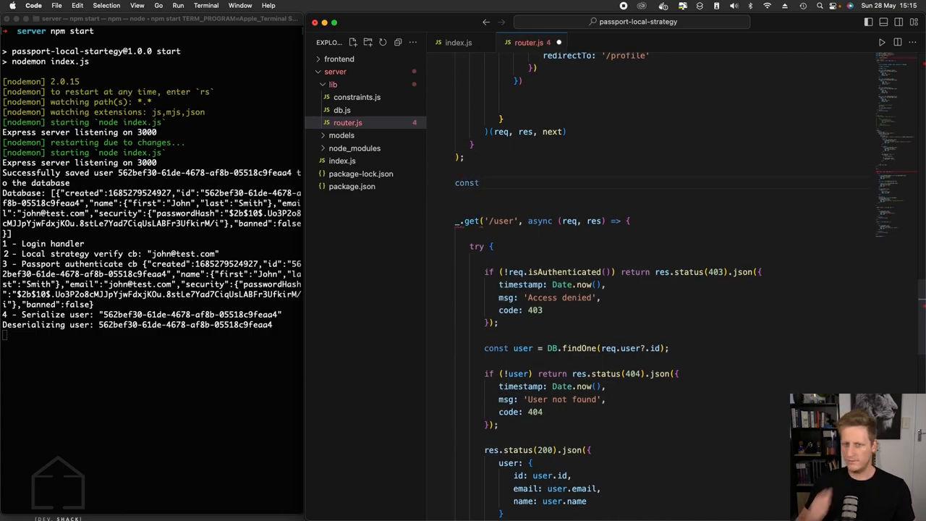
{"action": "type", "text": "requ"}
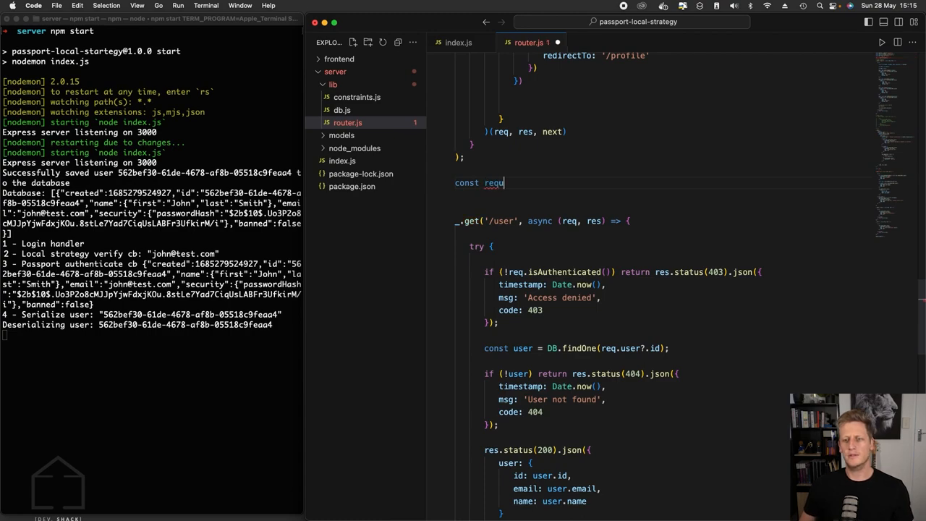
{"action": "type", "text": "ireAuth"}
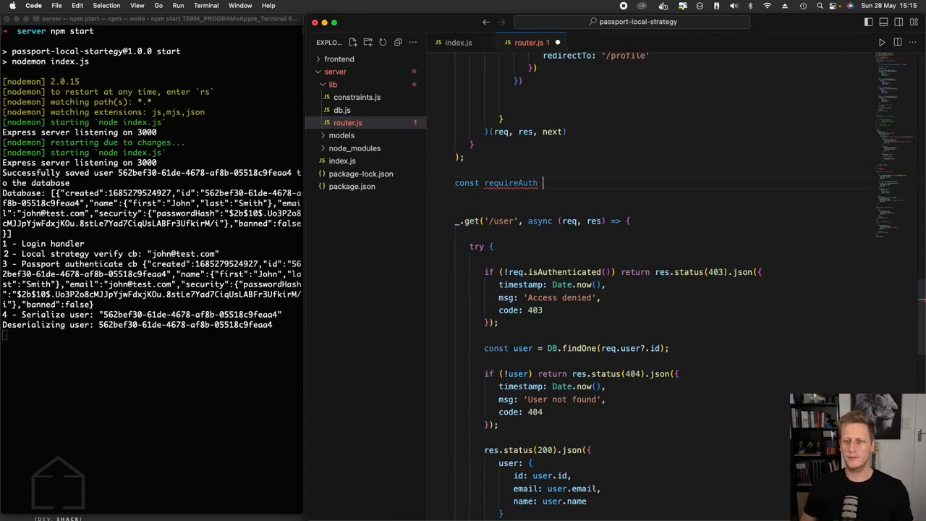
{"action": "type", "text": "= () =>"}
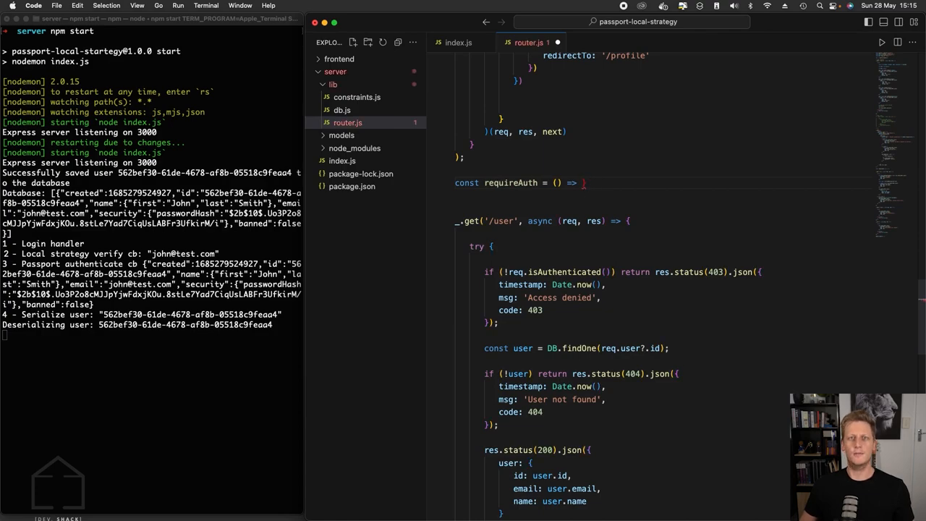
{"action": "type", "text": "{}"}
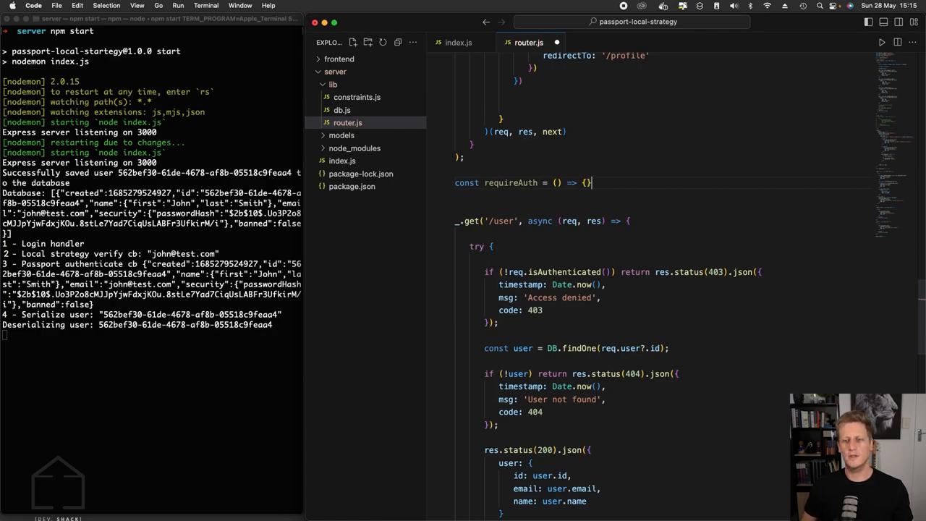
{"action": "type", "text": "console.log(\"\\n require"}
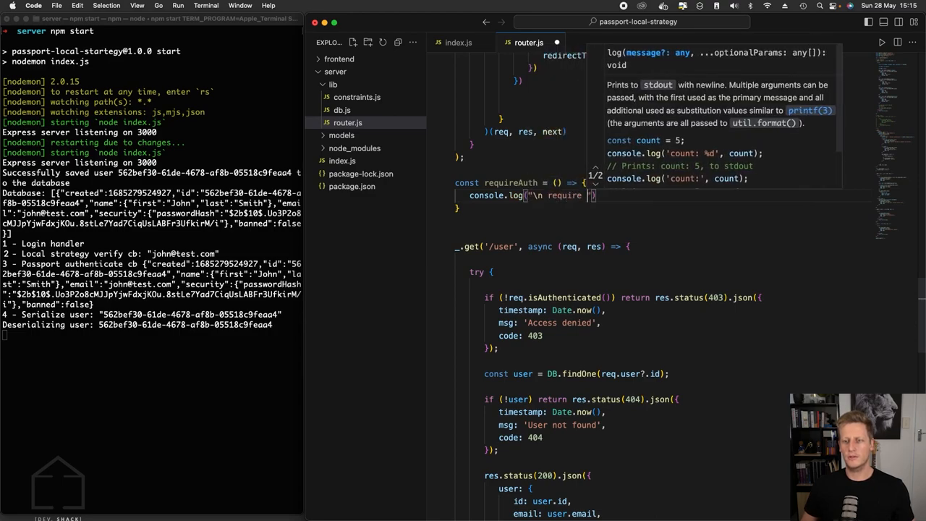
{"action": "type", "text": "auth middleware..."}
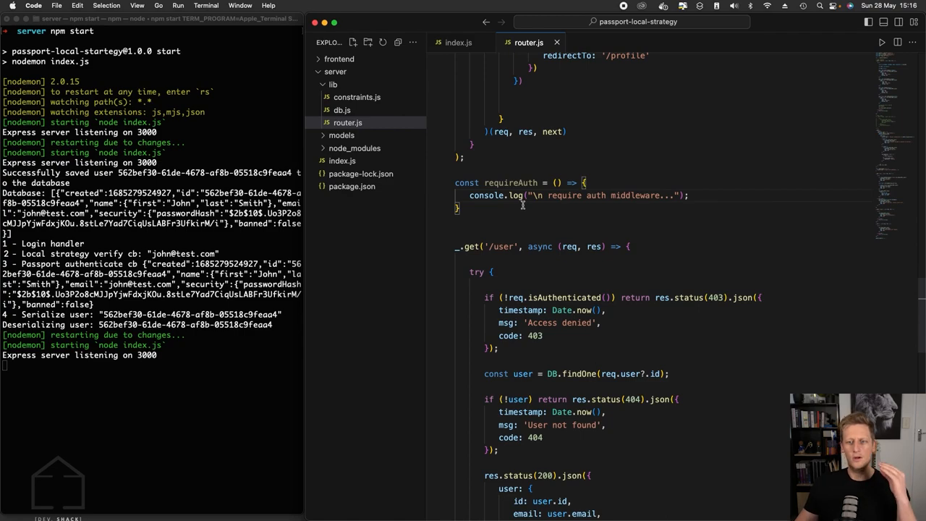
- Insert requireAuth as the second argument after the '/user' path in router.get
{"action": "double_click", "coordinate": [510, 182]}
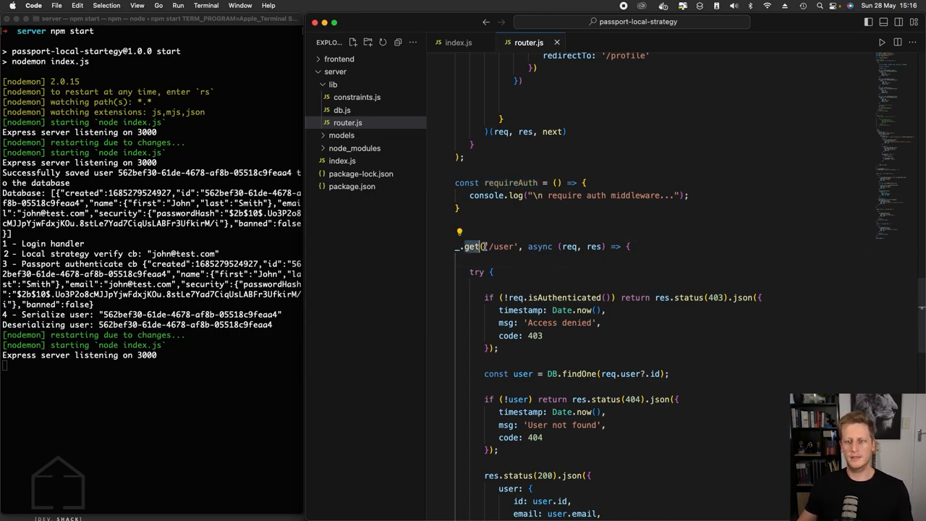
{"action": "double_click", "coordinate": [503, 246]}
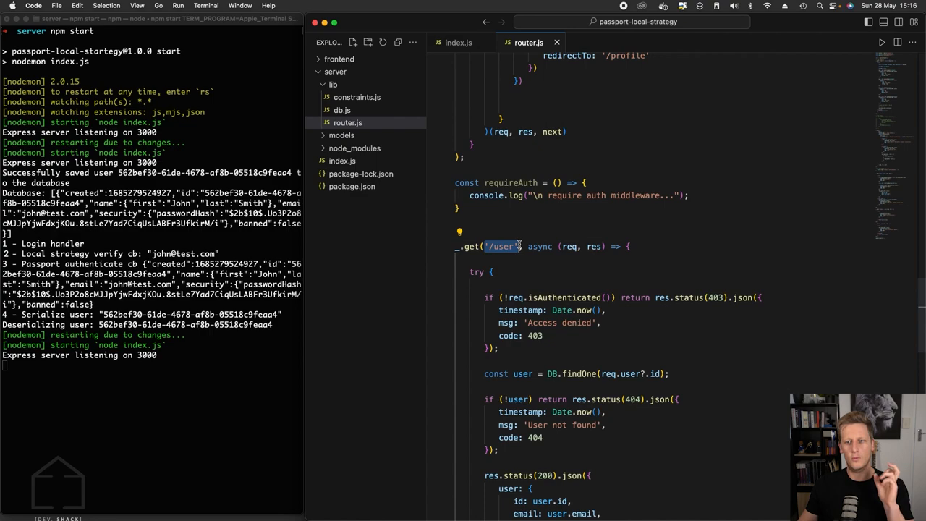
{"action": "mouse_move", "coordinate": [524, 247]}
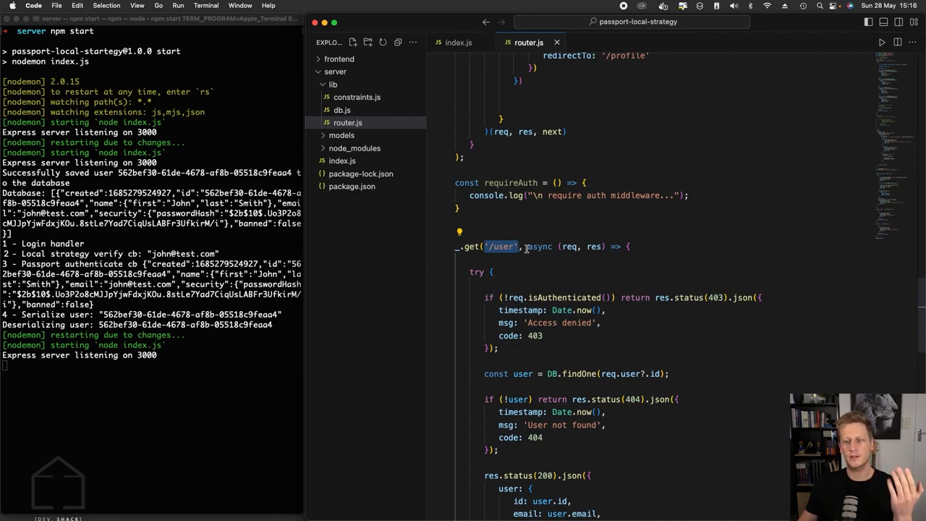
{"action": "double_click", "coordinate": [538, 246]}
{"action": "type", "text": ", "}
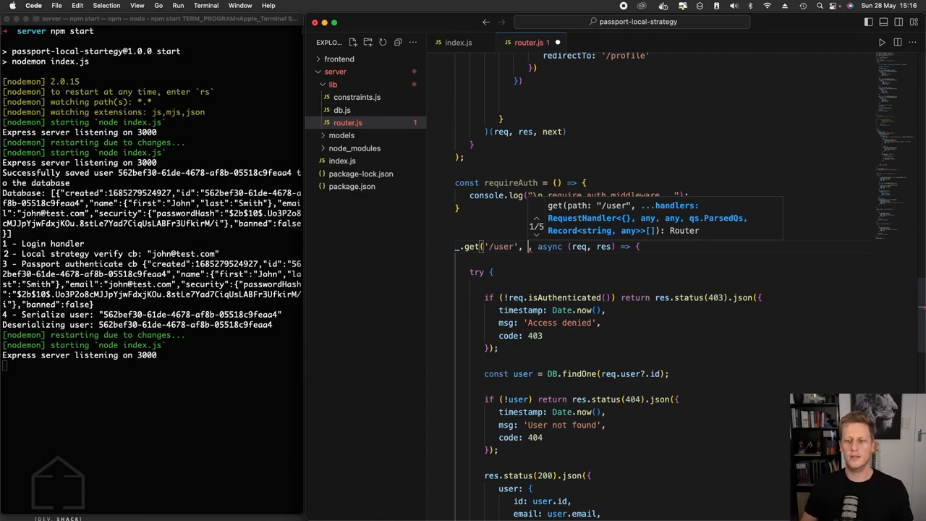
{"action": "type", "text": "require"}
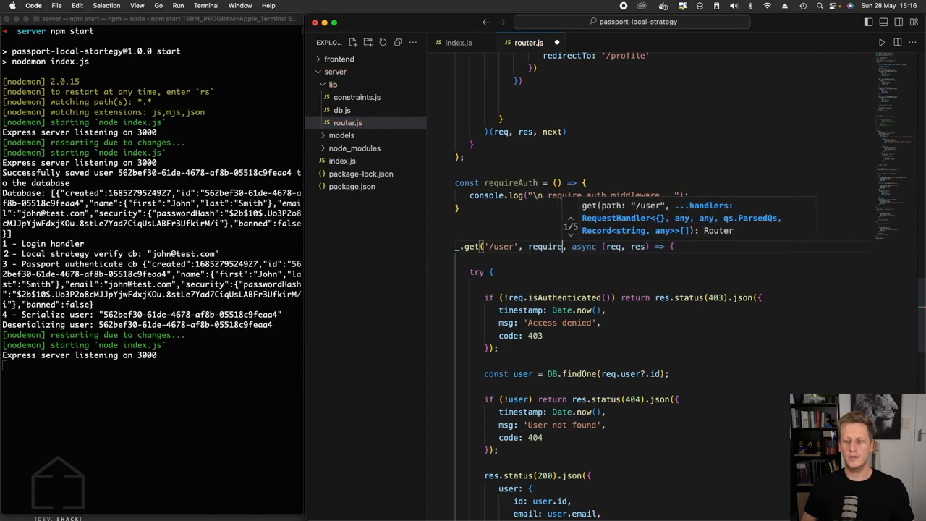
{"action": "type", "text": "Auth"}
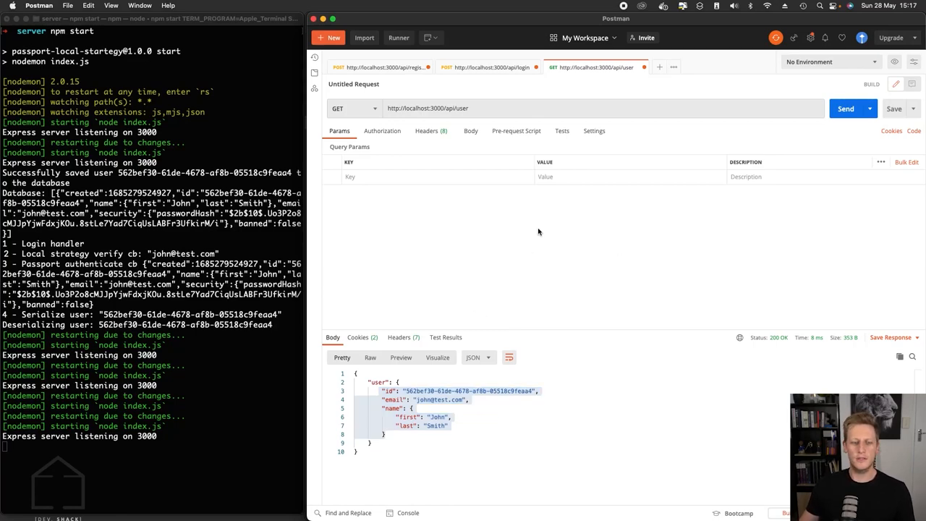
- Send the GET localhost:3000/api/user request in Postman to trigger the middleware
{"action": "left_click", "coordinate": [844, 108]}
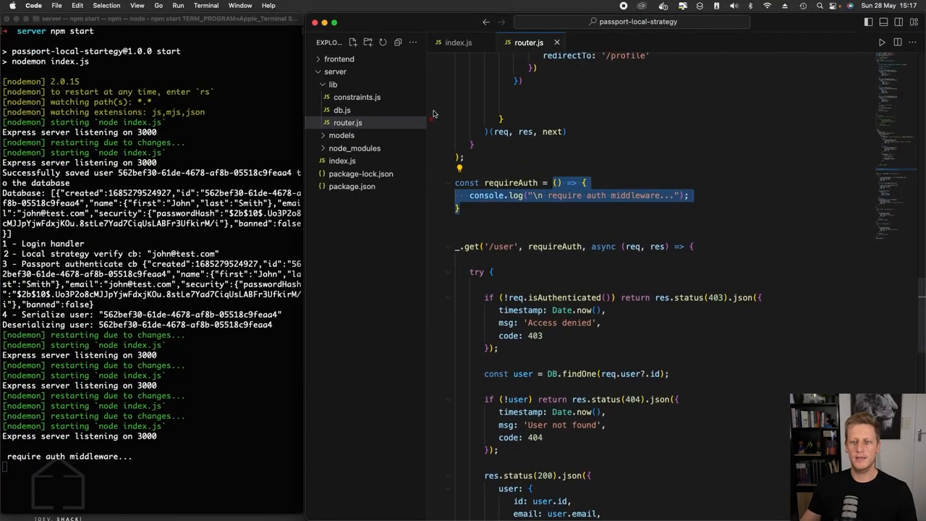
{"action": "double_click", "coordinate": [497, 246]}
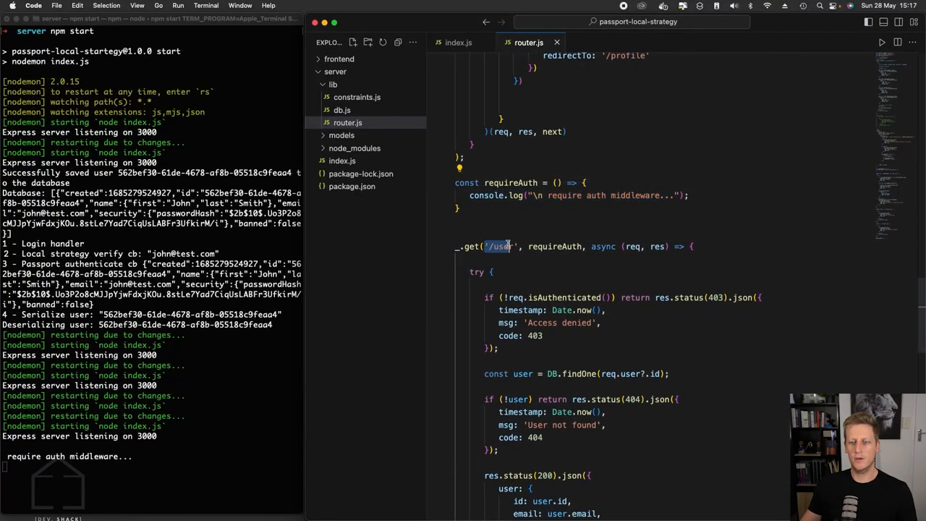
{"action": "double_click", "coordinate": [554, 247]}
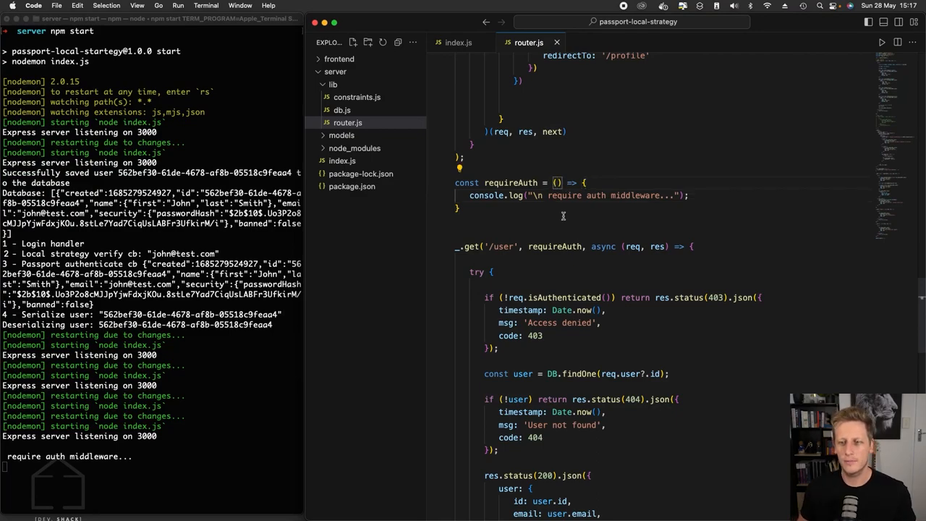
- Make requireAuth call next() if req.isAuthenticated(), else return the moved 403 response
{"action": "type", "text": "req"}
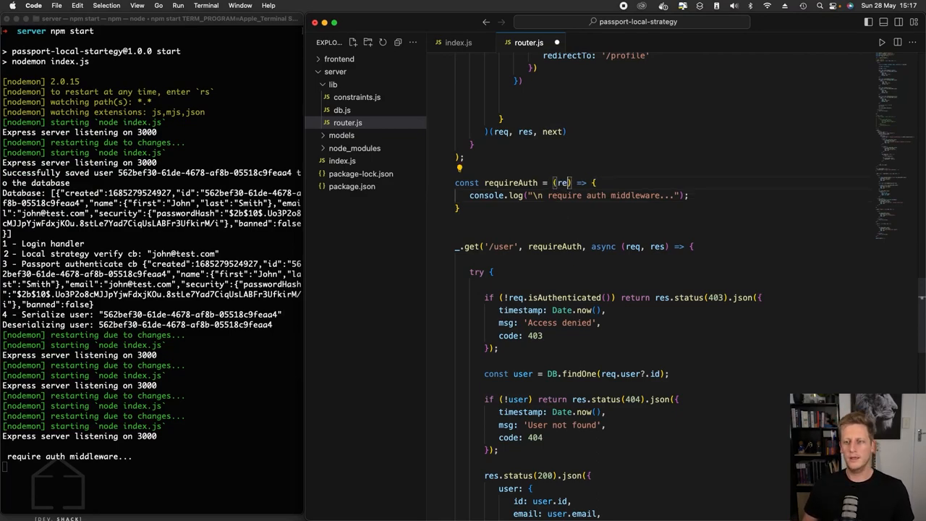
{"action": "type", "text": ", res, next"}
{"action": "type", "text": "if ("}
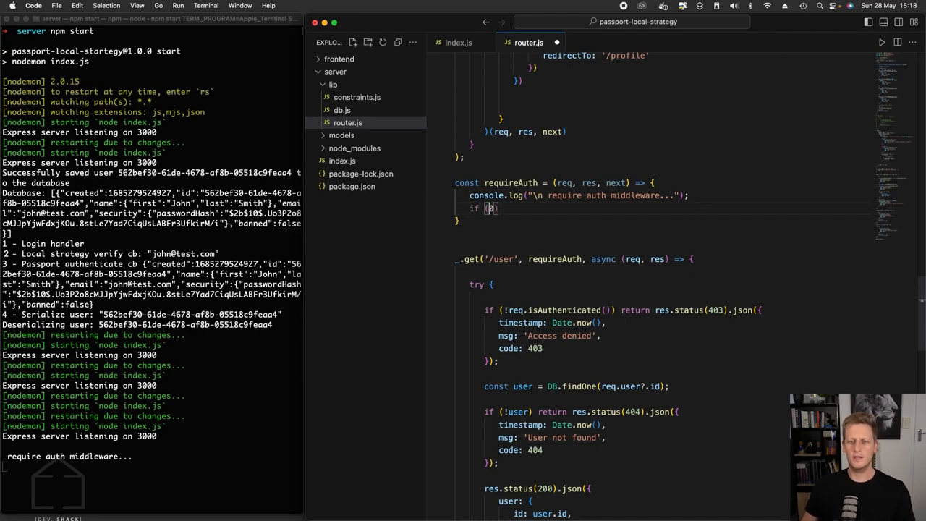
{"action": "type", "text": "re"}
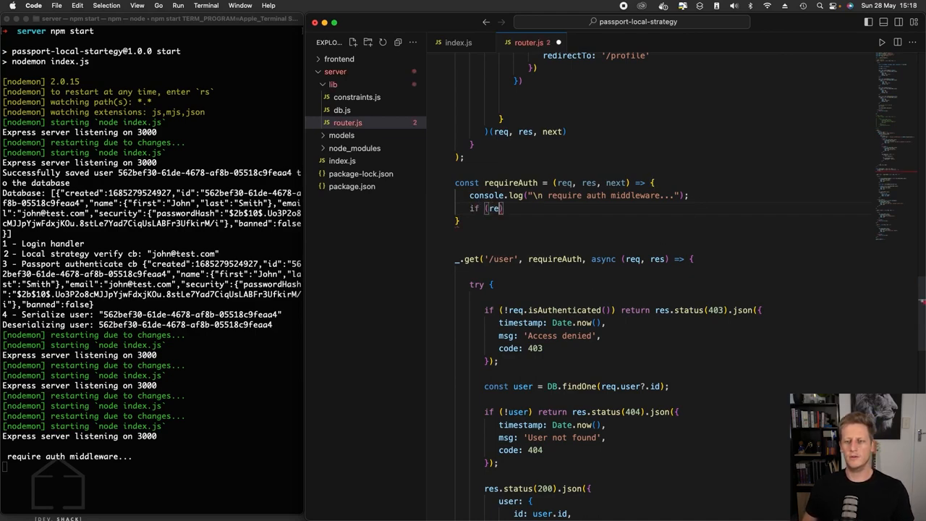
{"action": "type", "text": ".isAuthenticated("}
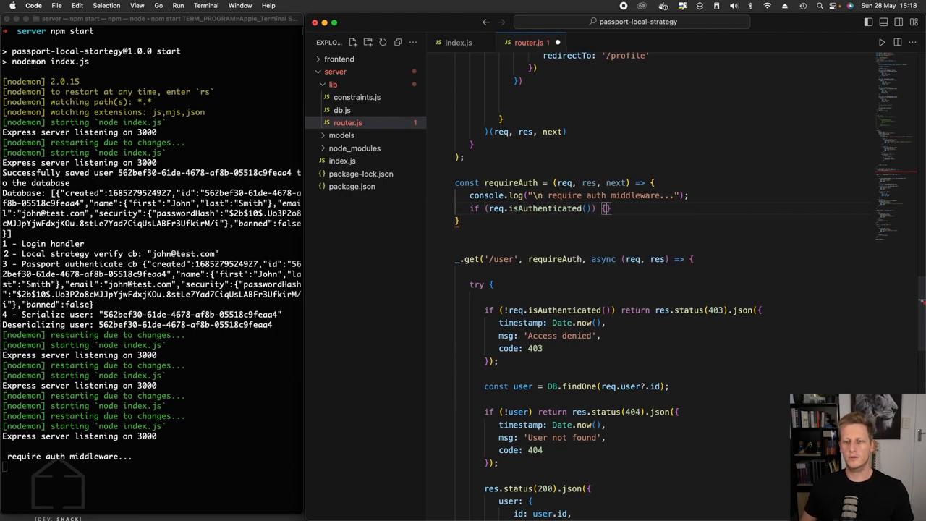
{"action": "type", "text": "next();"}
{"action": "type", "text": "} else {"}
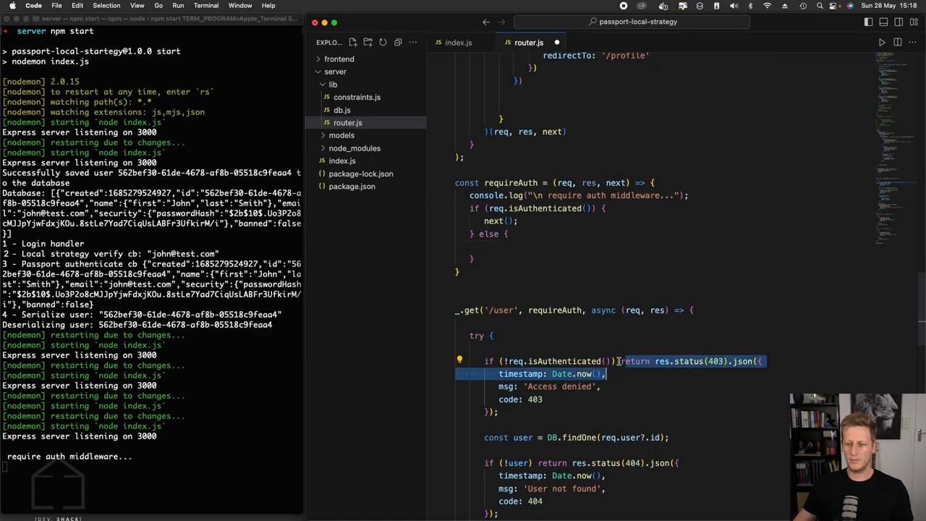
{"action": "key", "text": "Backspace"}
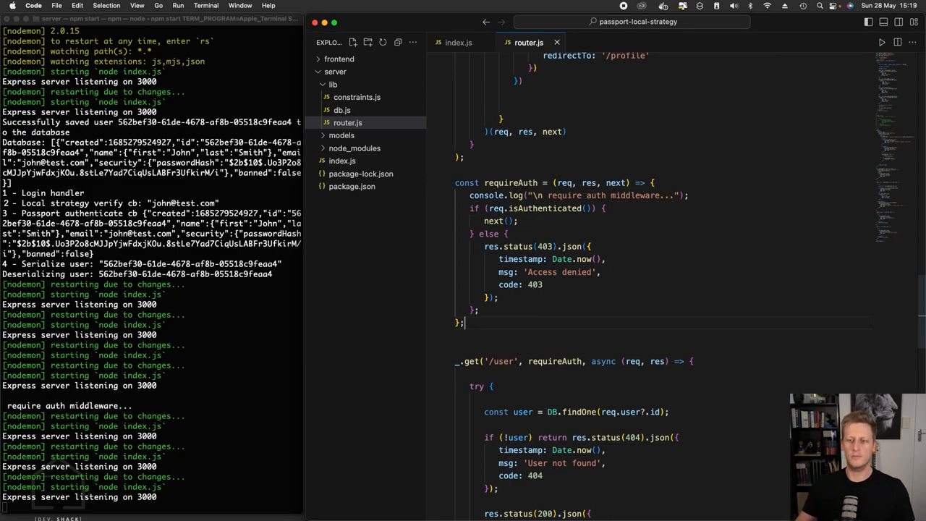
{"action": "mouse_move", "coordinate": [526, 354]}
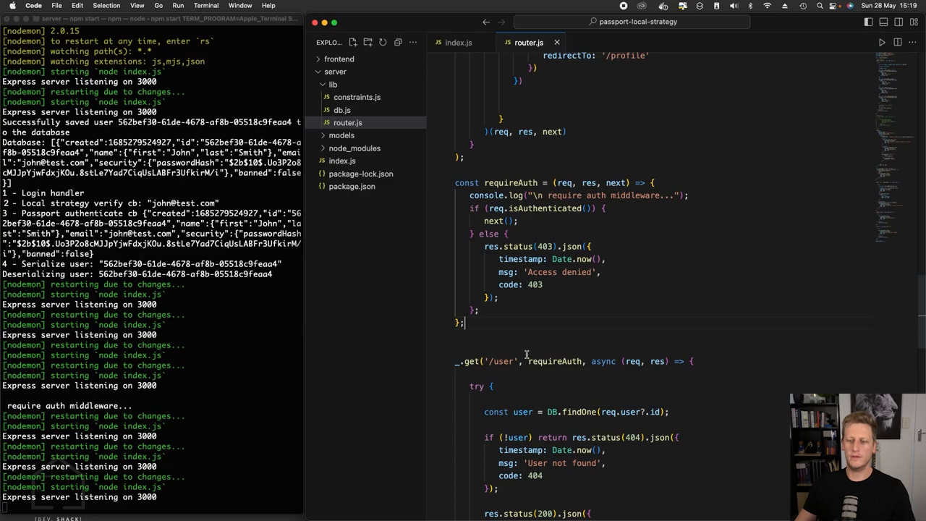
{"action": "mouse_move", "coordinate": [852, 247]}
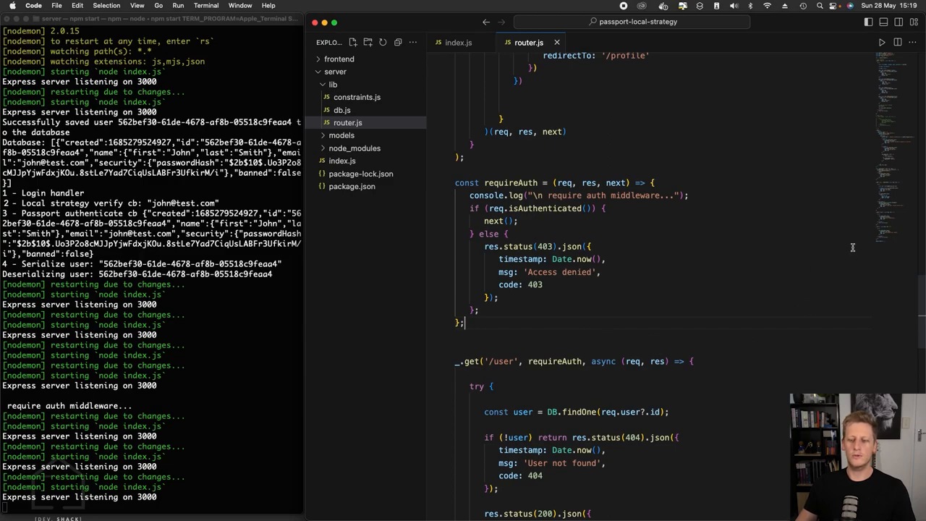
{"action": "mouse_move", "coordinate": [851, 239]}
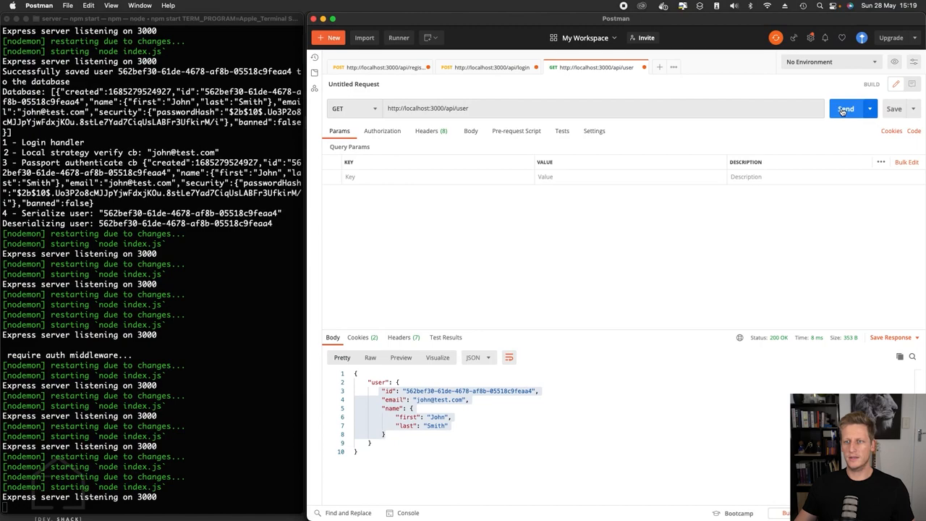
- Resend GET /api/user and highlight the 403 code in the response
{"action": "left_click", "coordinate": [845, 108]}
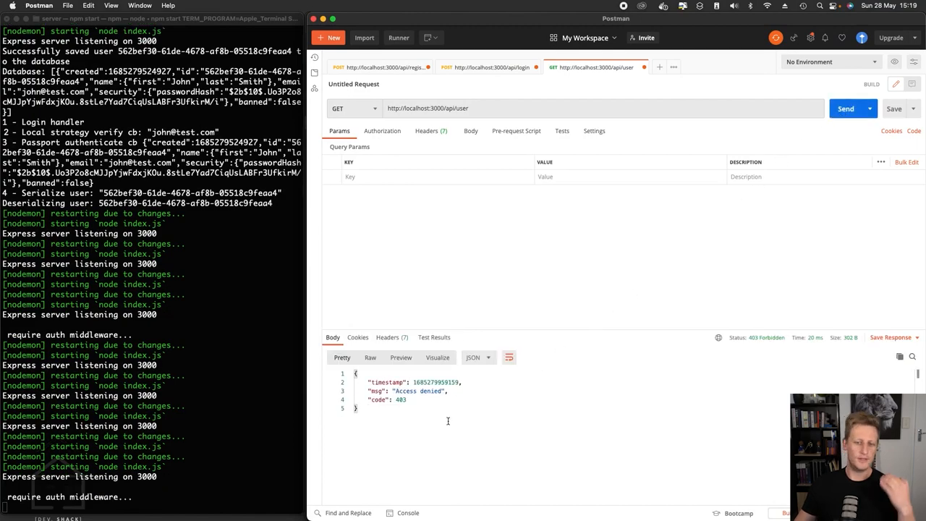
{"action": "double_click", "coordinate": [399, 400]}
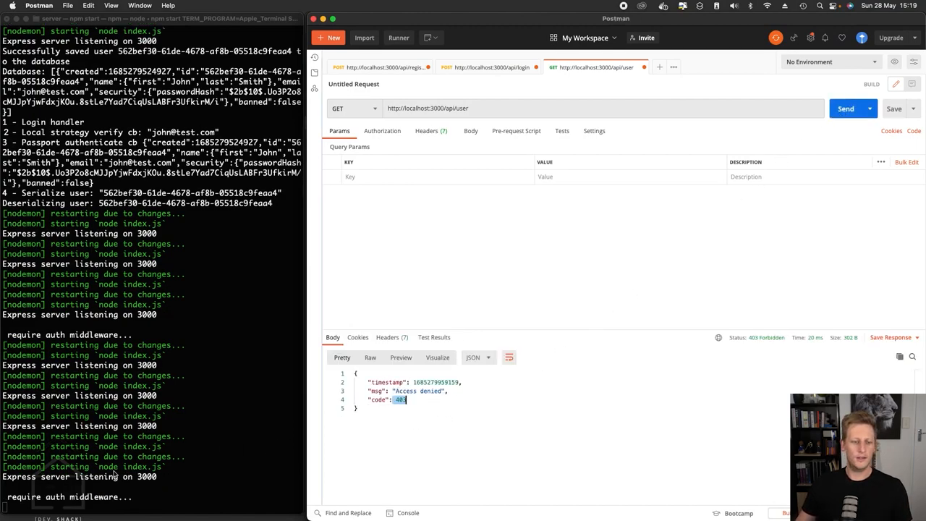
{"action": "mouse_move", "coordinate": [108, 503]}
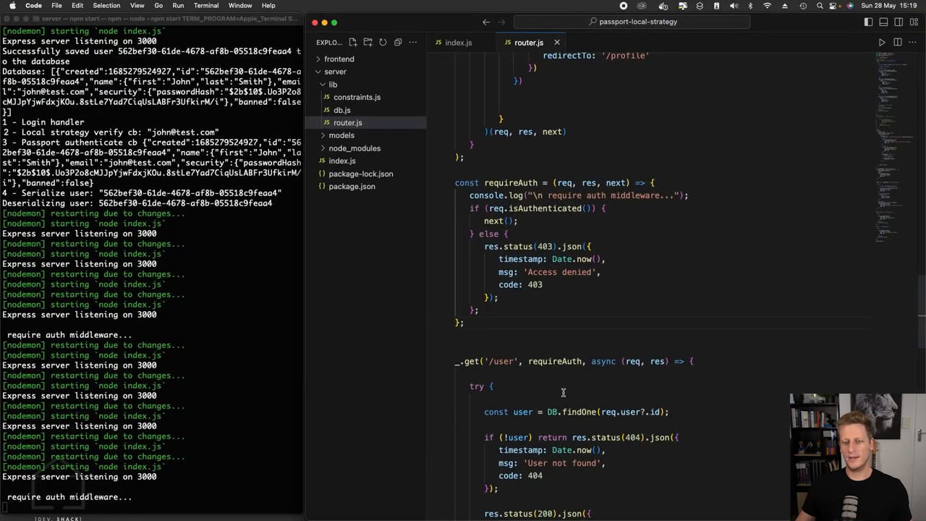
- Add console.log('Testing request handler') atop the /user try block, then go to Postman
{"action": "type", "text": "console.log('Testing request handler"}
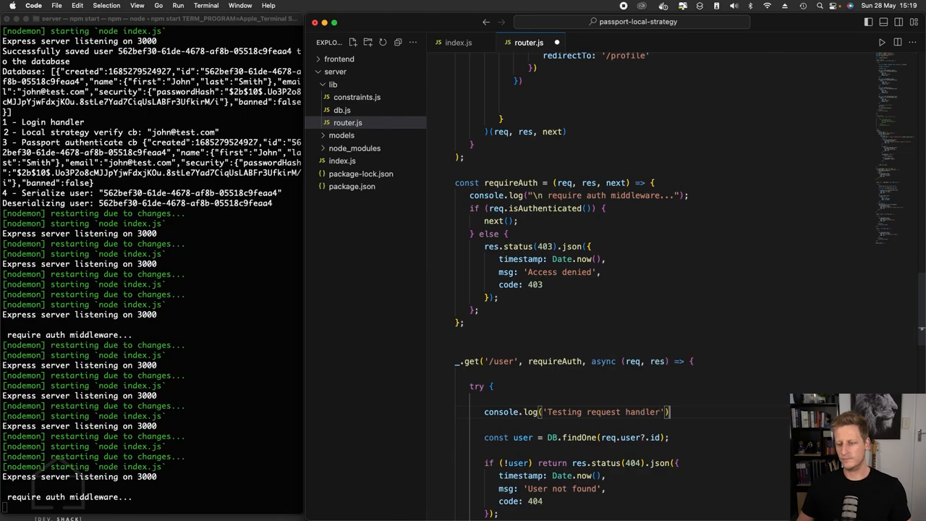
{"action": "left_click", "coordinate": [38, 5]}
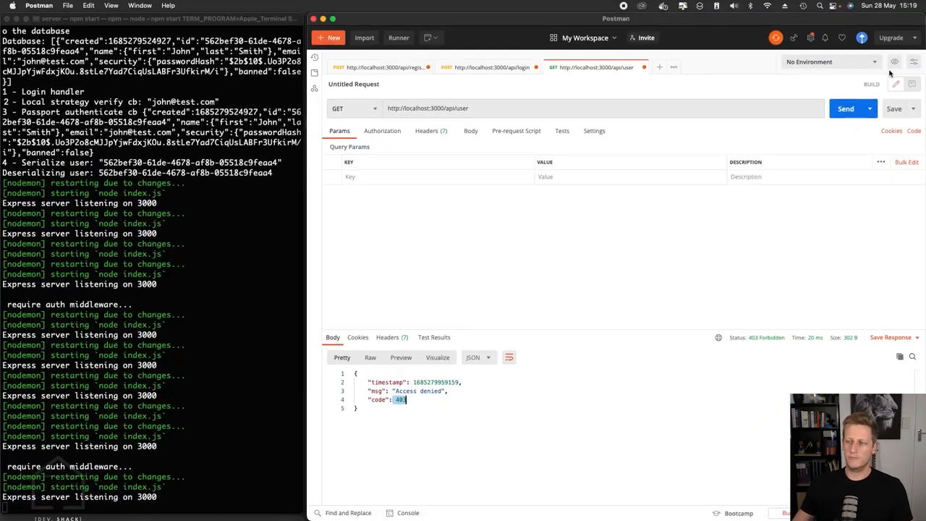
{"action": "left_click", "coordinate": [845, 108]}
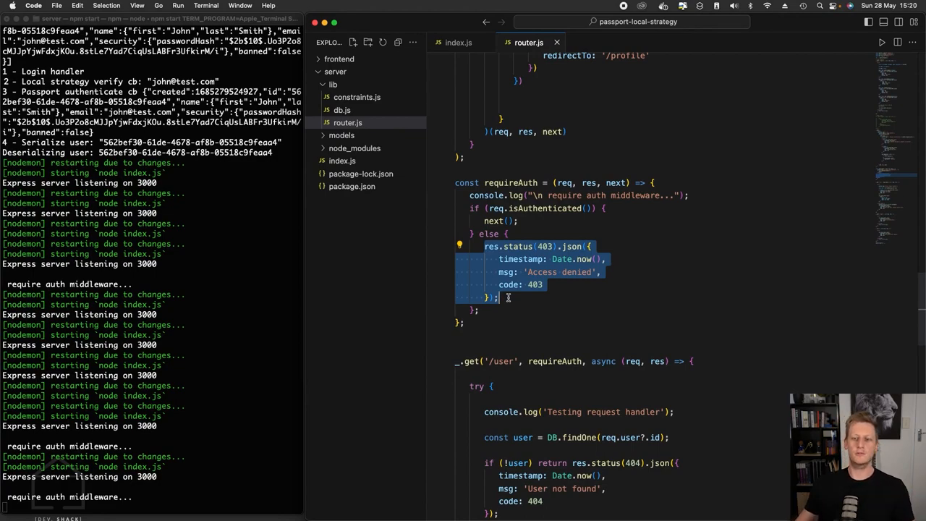
{"action": "mouse_move", "coordinate": [488, 412]}
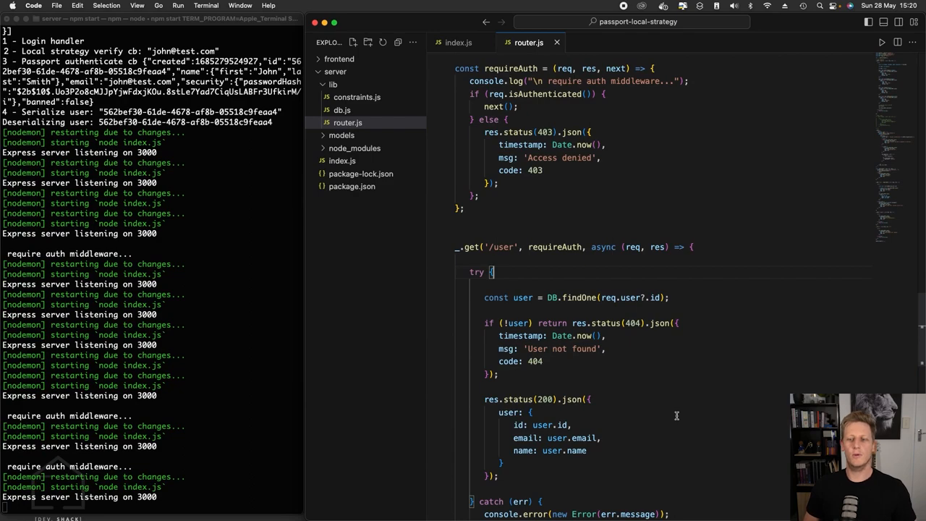
{"action": "mouse_move", "coordinate": [647, 398]}
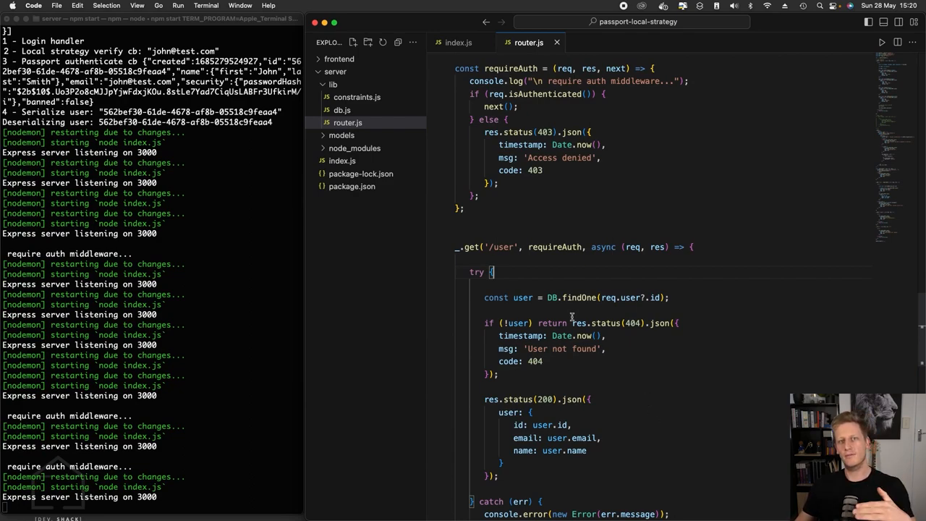
- Delete the test log line, highlight requireAuth in the route, and review router.js
{"action": "double_click", "coordinate": [555, 246]}
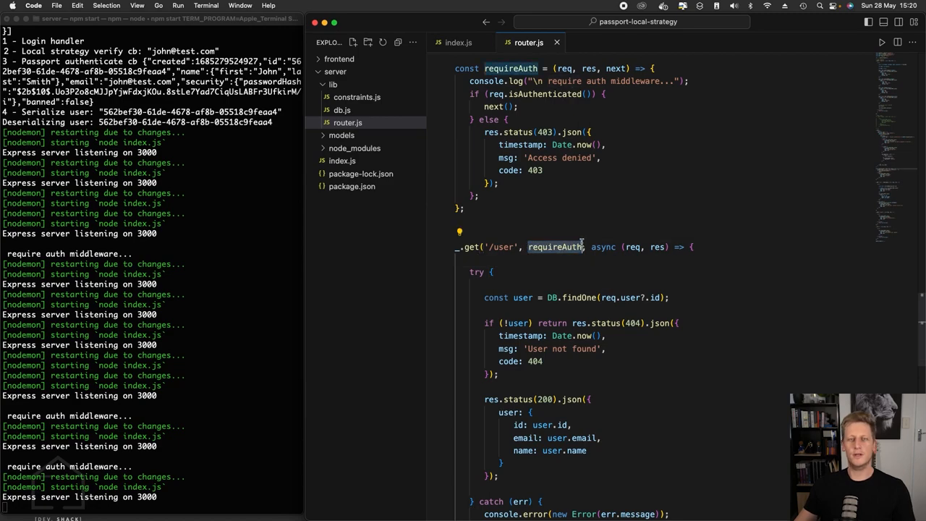
{"action": "scroll", "scroll_direction": "up", "scroll_amount": 3}
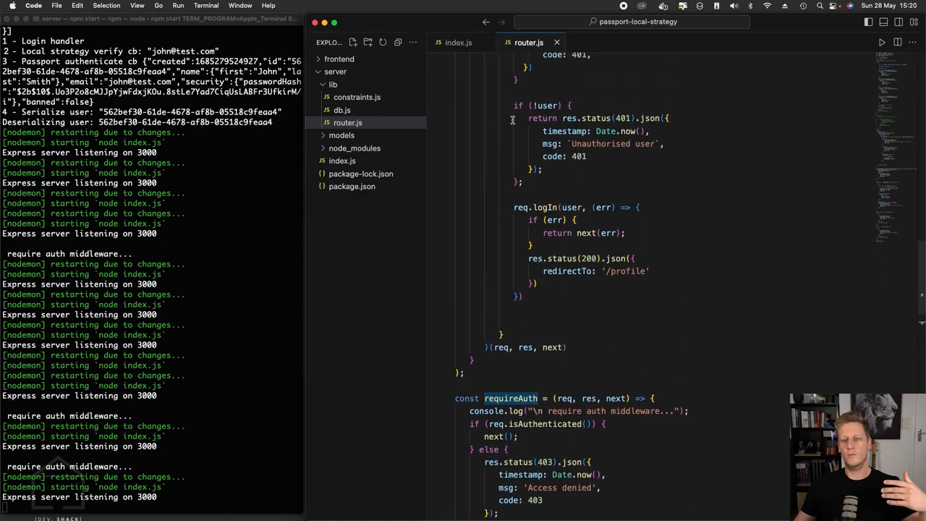
{"action": "scroll", "scroll_direction": "up", "scroll_amount": 3}
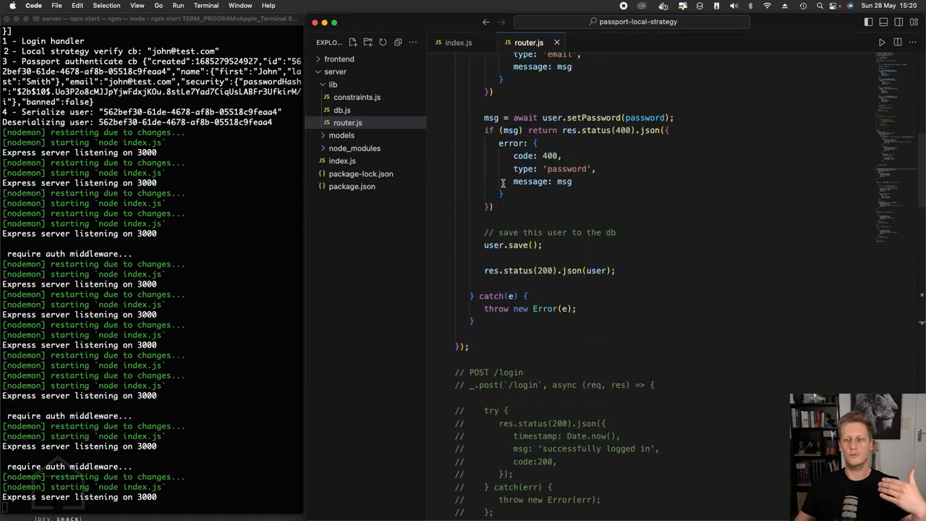
{"action": "scroll", "scroll_direction": "up", "scroll_amount": 3}
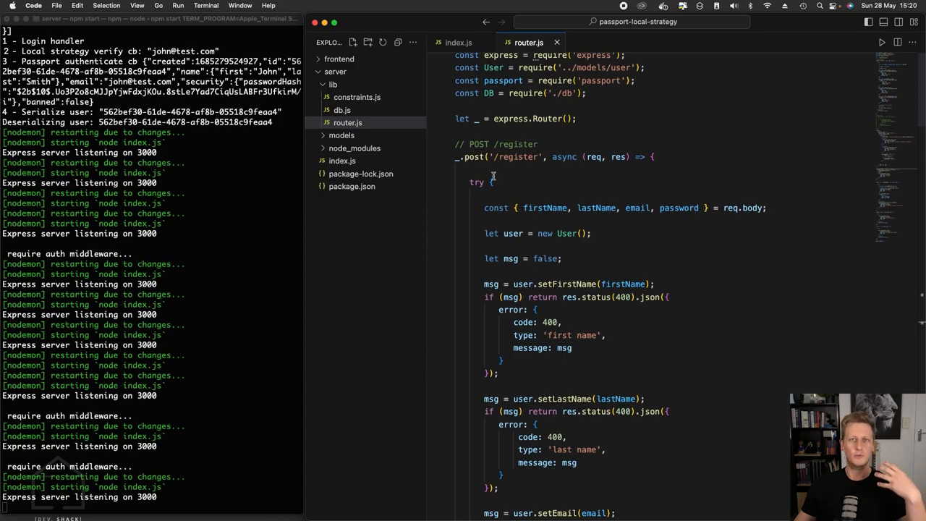
{"action": "mouse_move", "coordinate": [554, 161]}
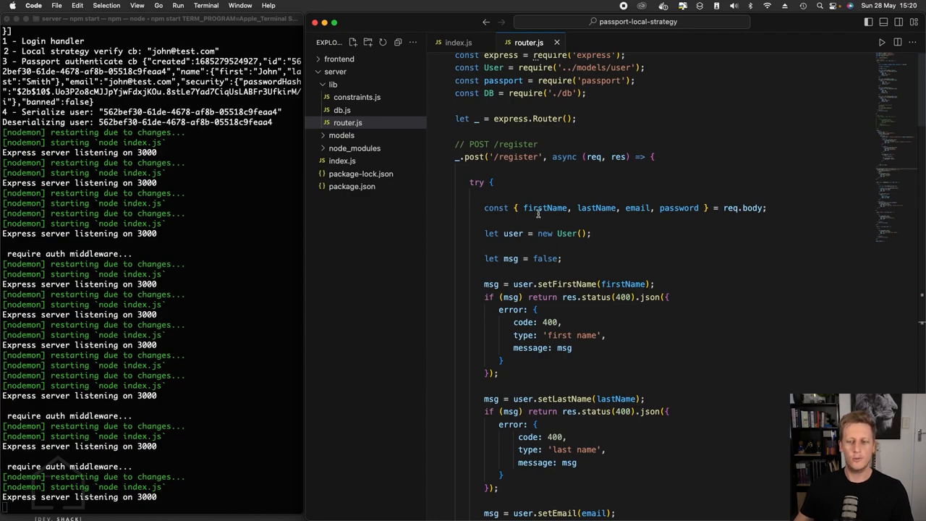
{"action": "scroll", "scroll_direction": "down", "scroll_amount": 3}
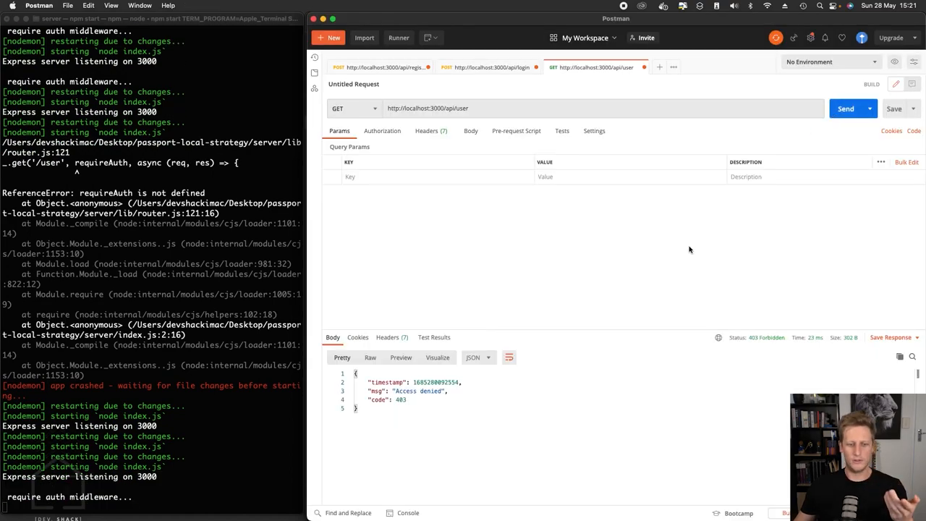
- Send POST /api/register and login, then GET /api/user for a 200 response
{"action": "left_click", "coordinate": [381, 68]}
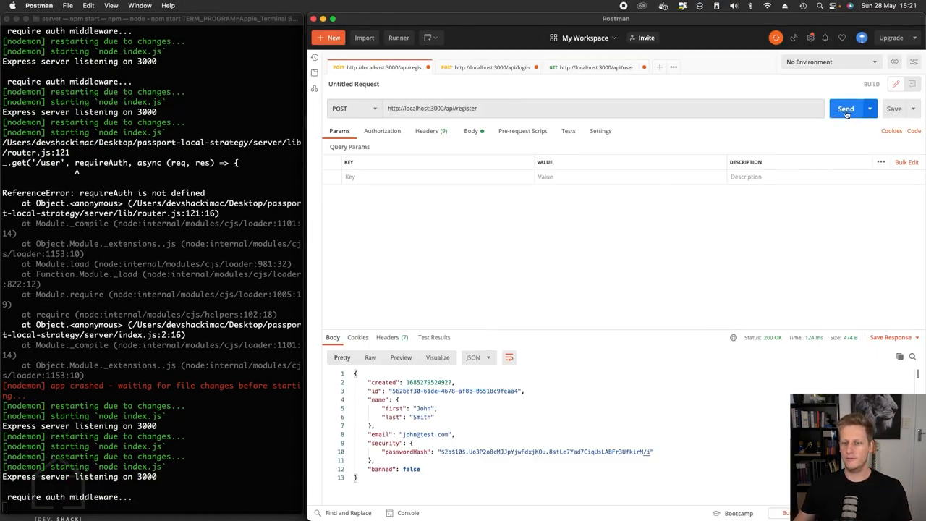
{"action": "left_click", "coordinate": [593, 67]}
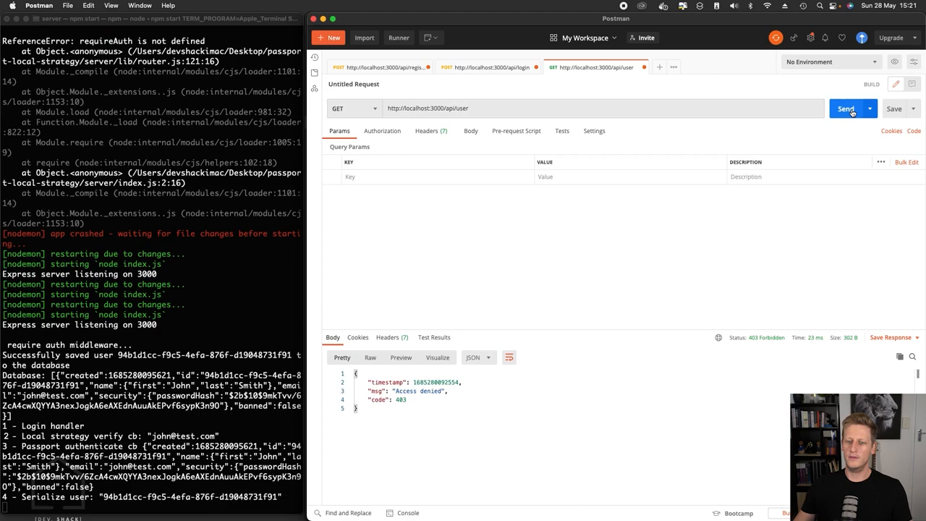
{"action": "left_click", "coordinate": [845, 109]}
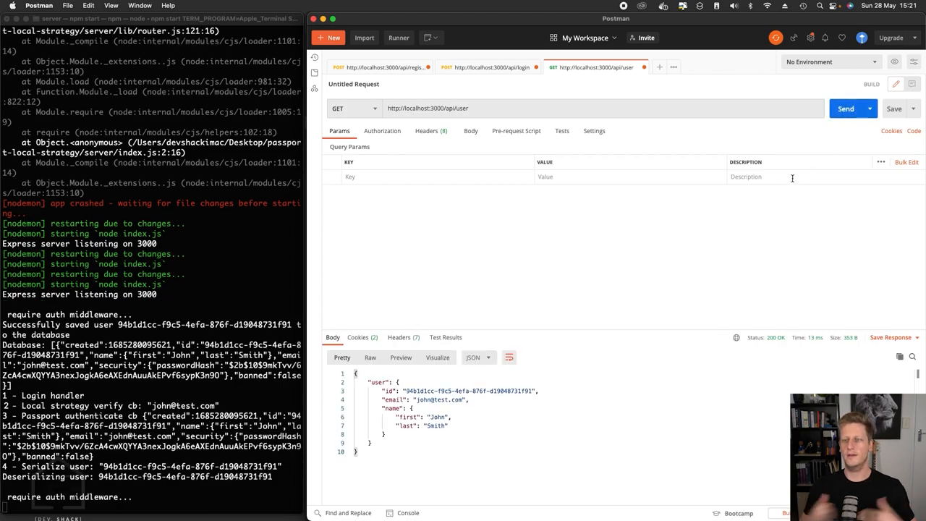